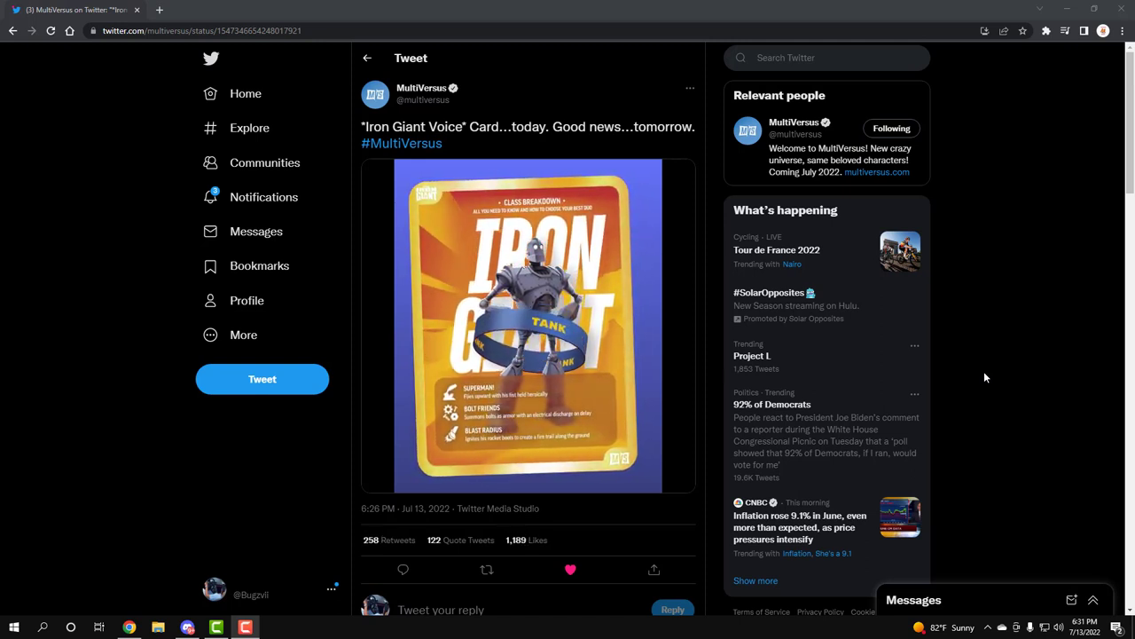
pyautogui.click(529, 328)
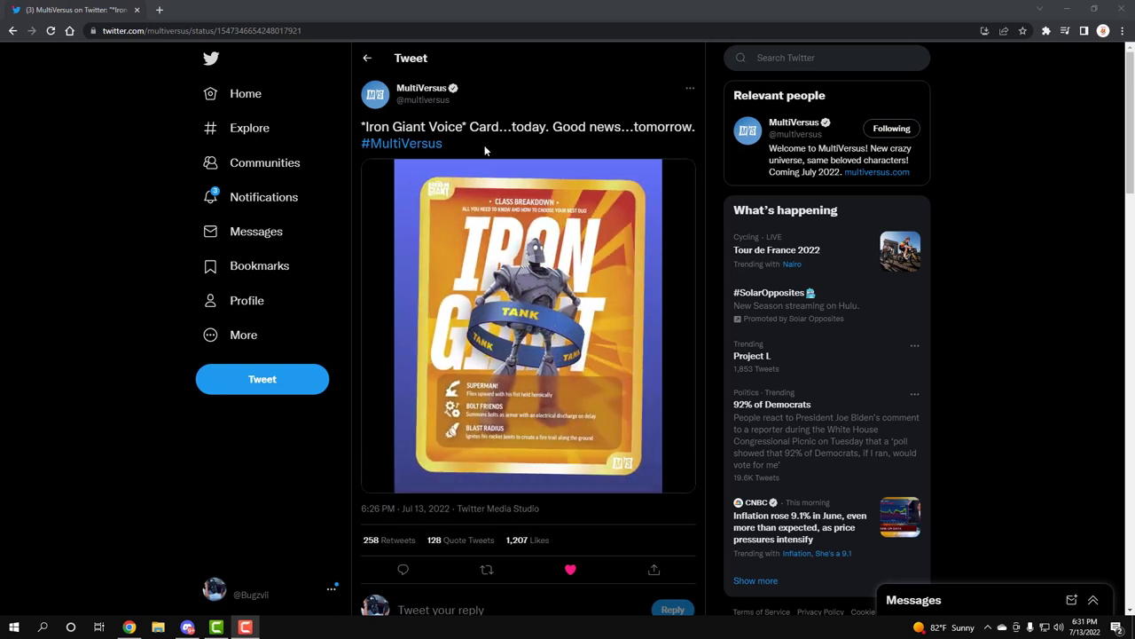
pyautogui.click(528, 341)
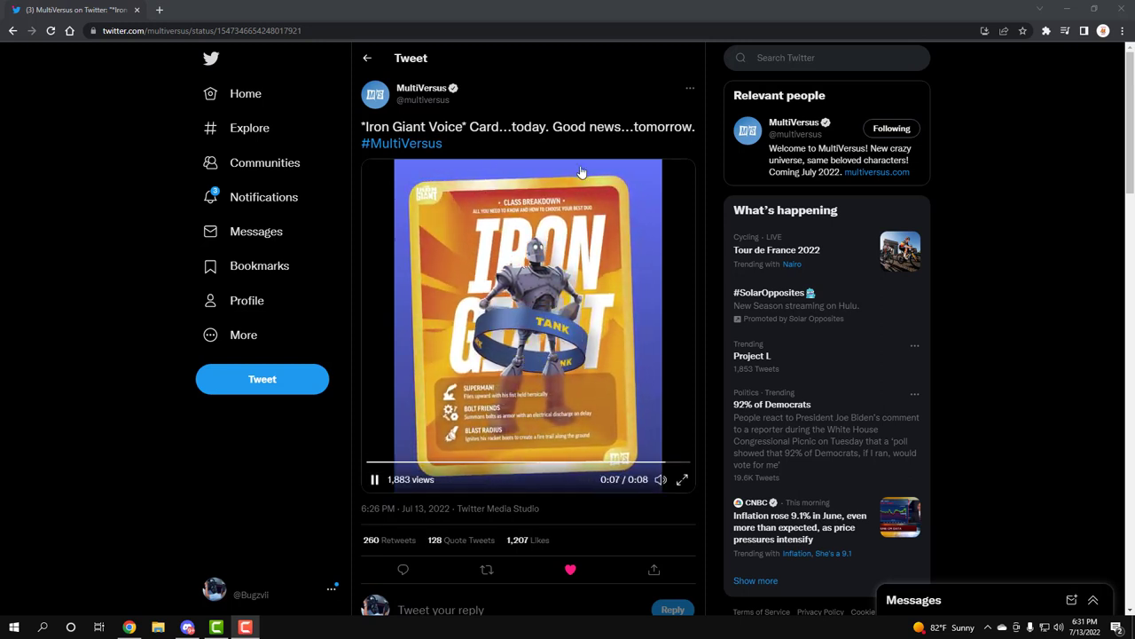